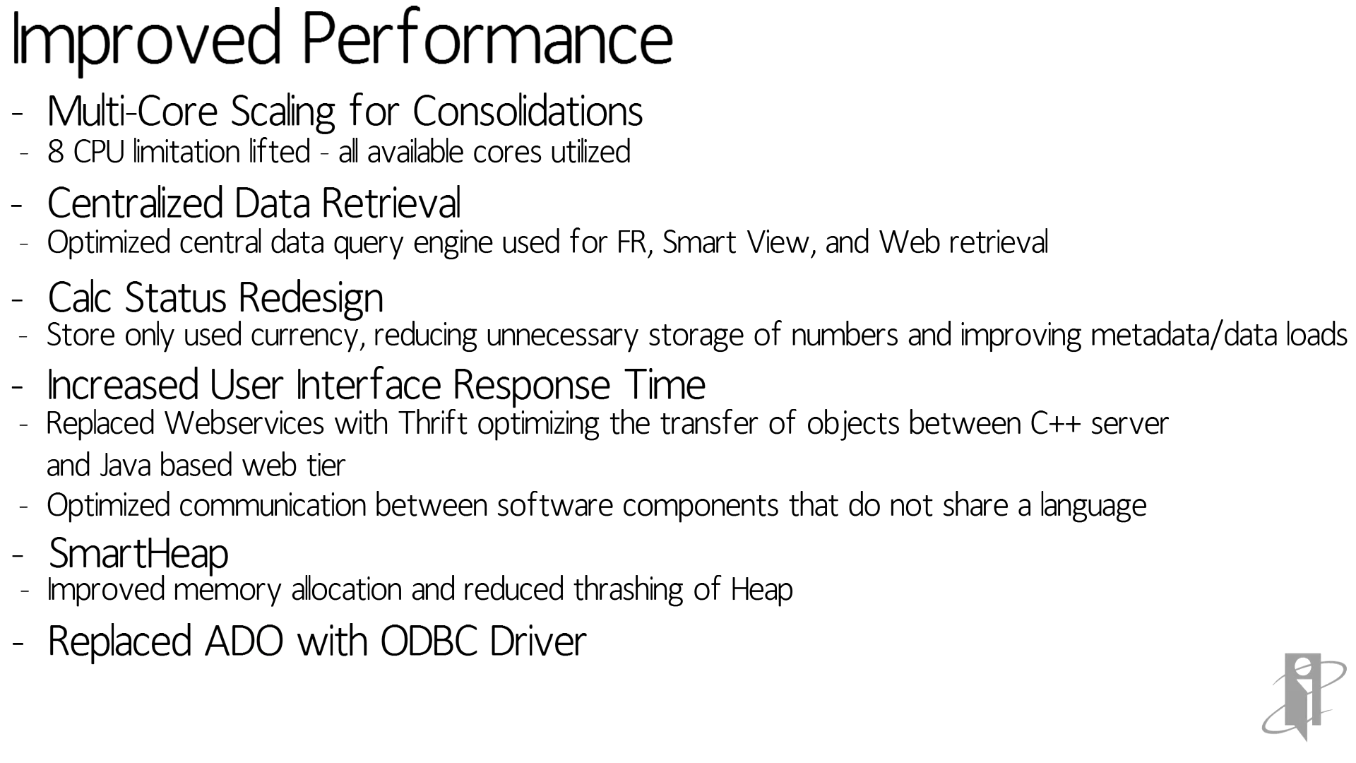
pyautogui.write('Improved performance with Oracle RDBMS')
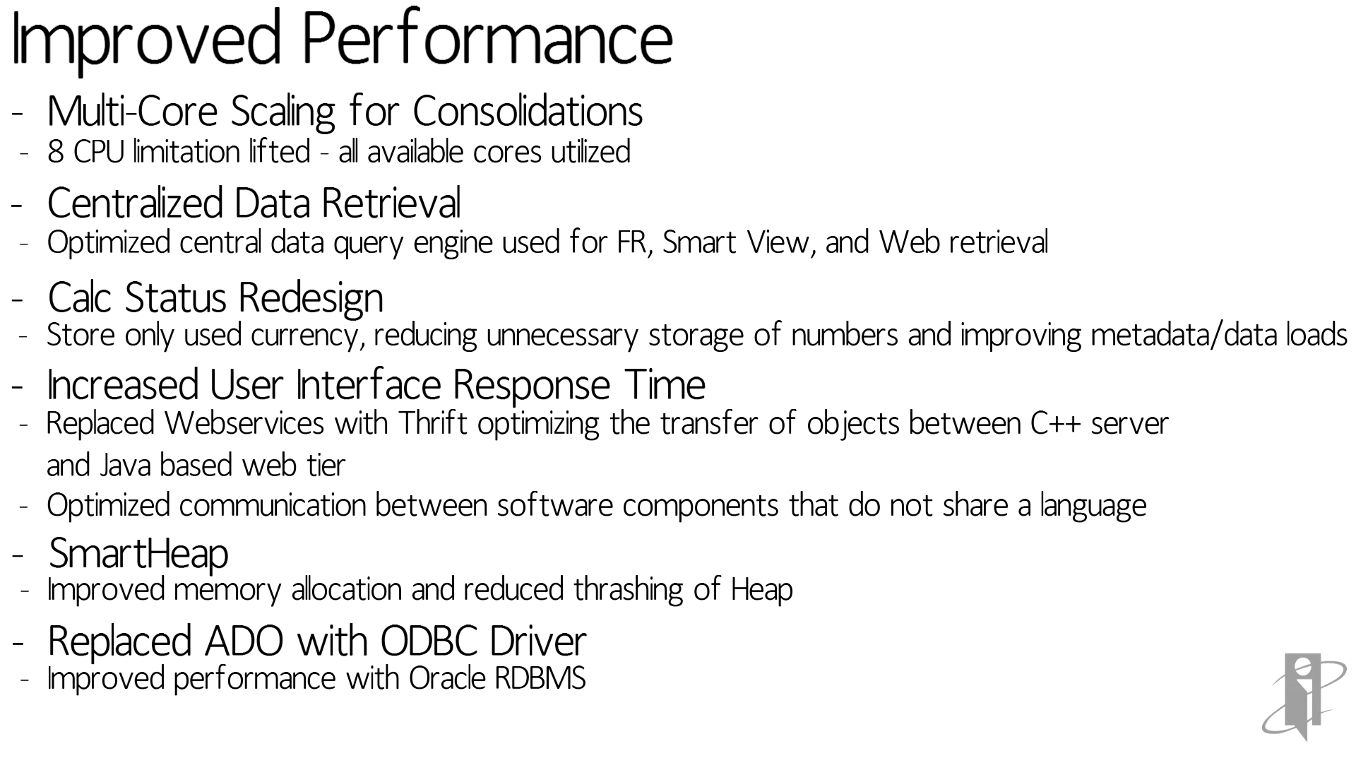